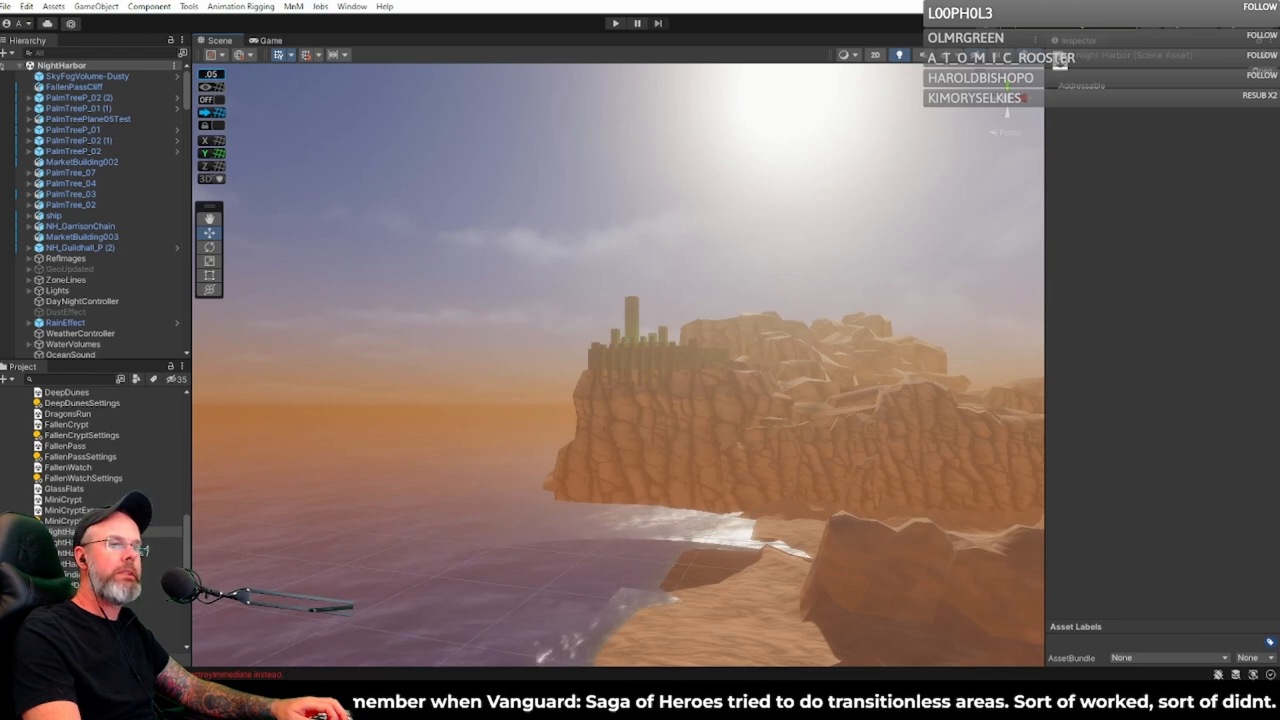
pyautogui.moveTo(980, 282)
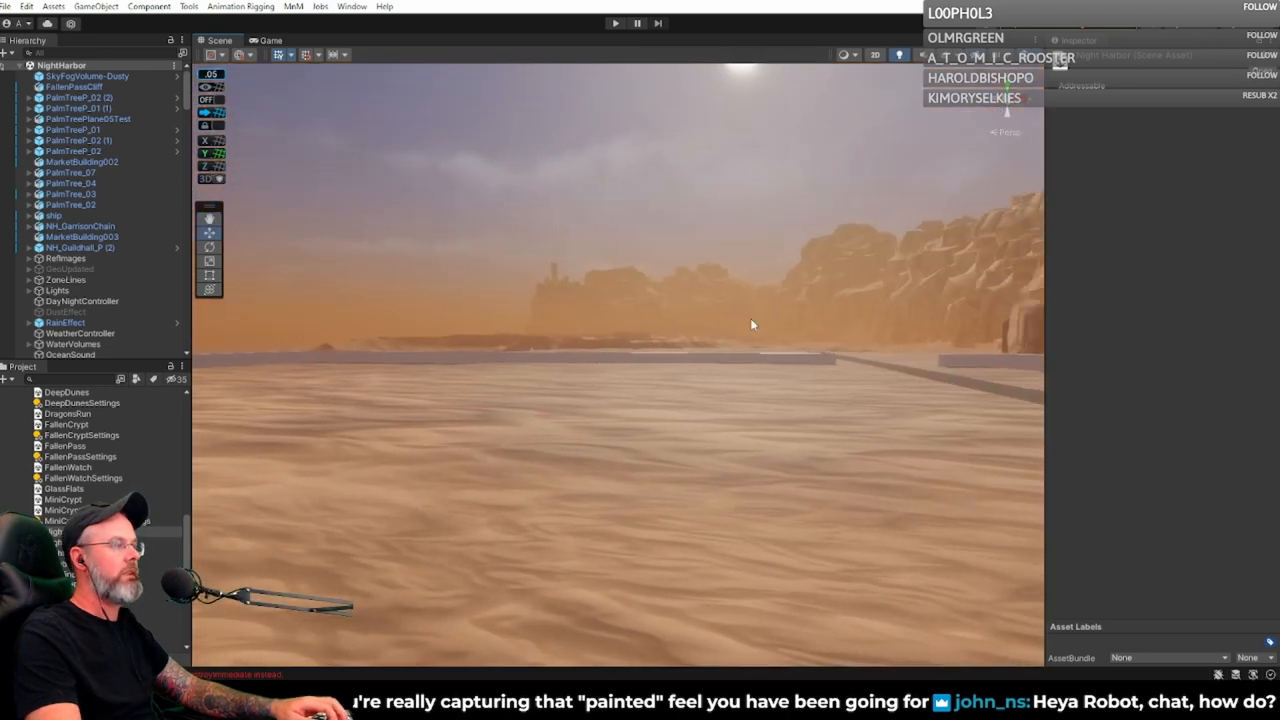
pyautogui.moveTo(957, 325)
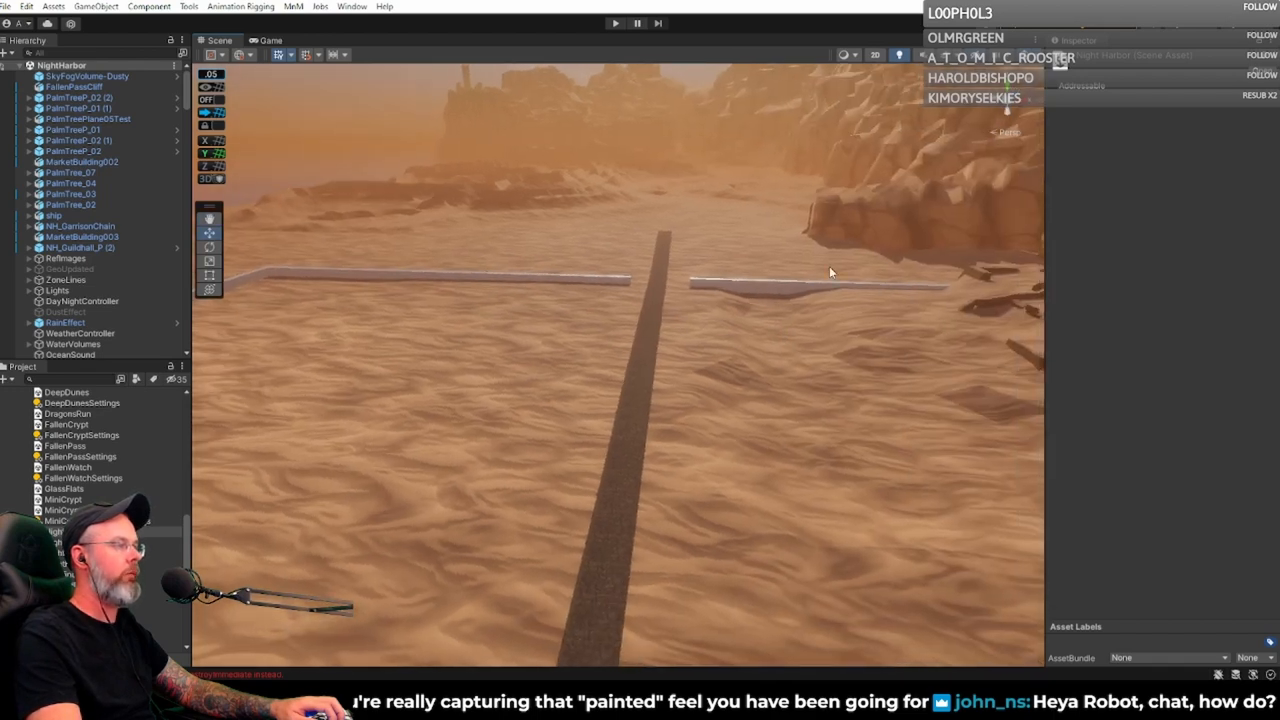
pyautogui.moveTo(655, 297)
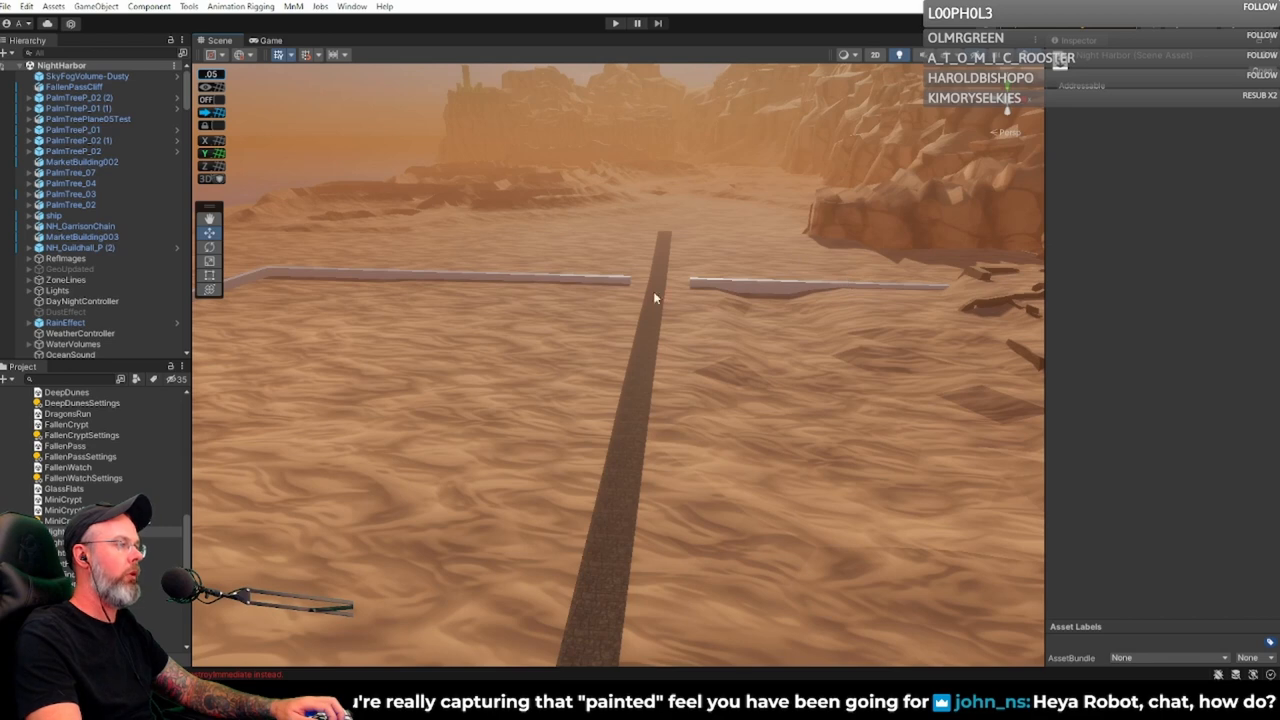
pyautogui.moveTo(478, 294)
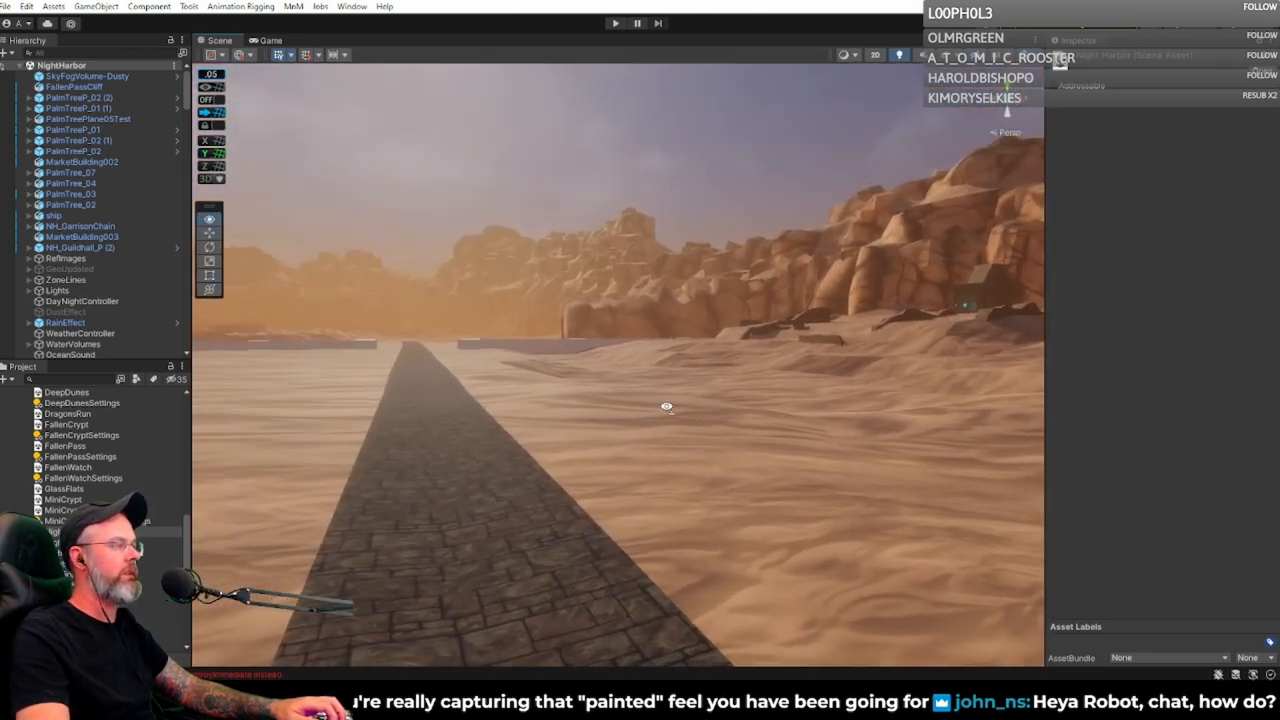
# Dock the Zone Panel by dragging it into place in the editor layout
pyautogui.moveTo(666, 406); pyautogui.dragTo(852, 273)
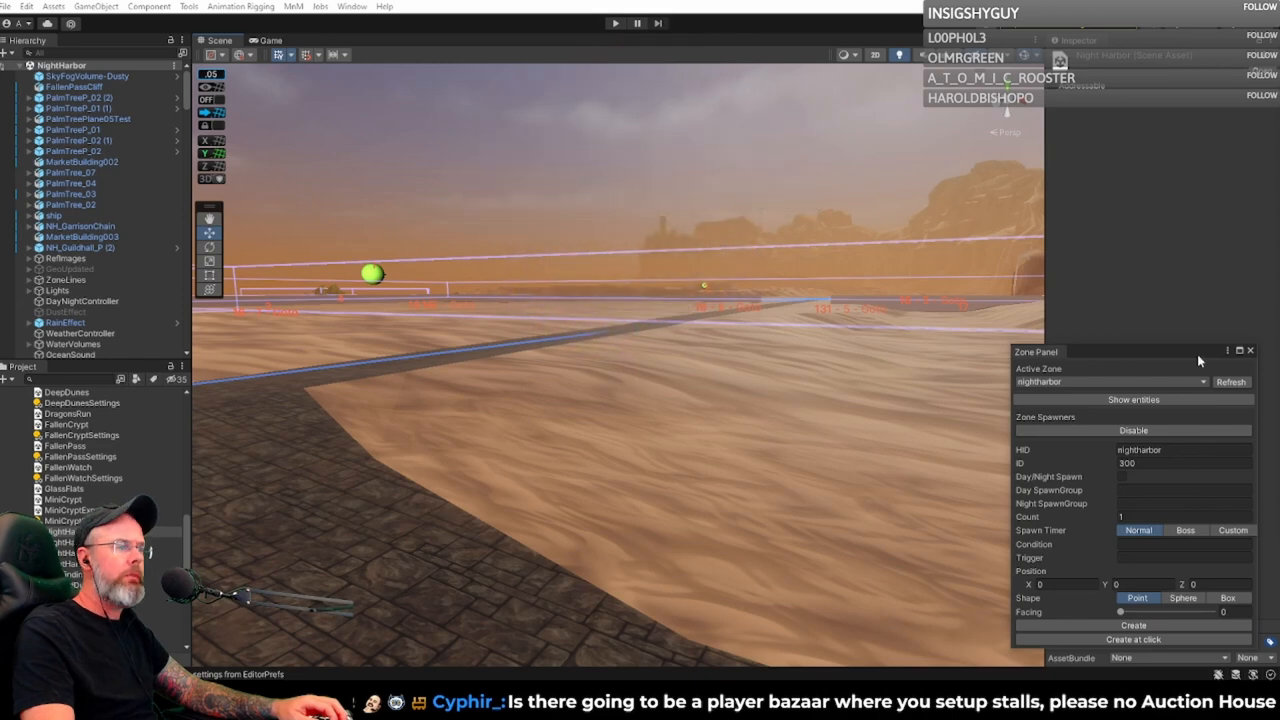
pyautogui.moveTo(894, 380)
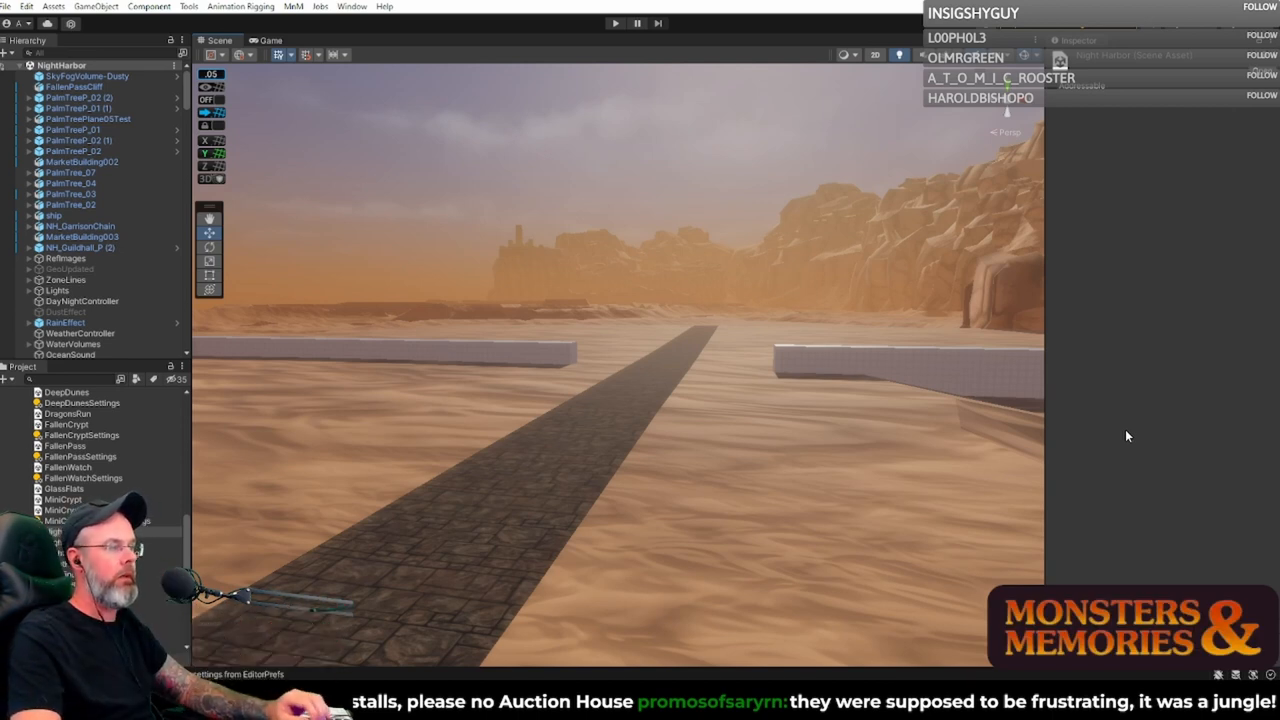
pyautogui.moveTo(985, 373)
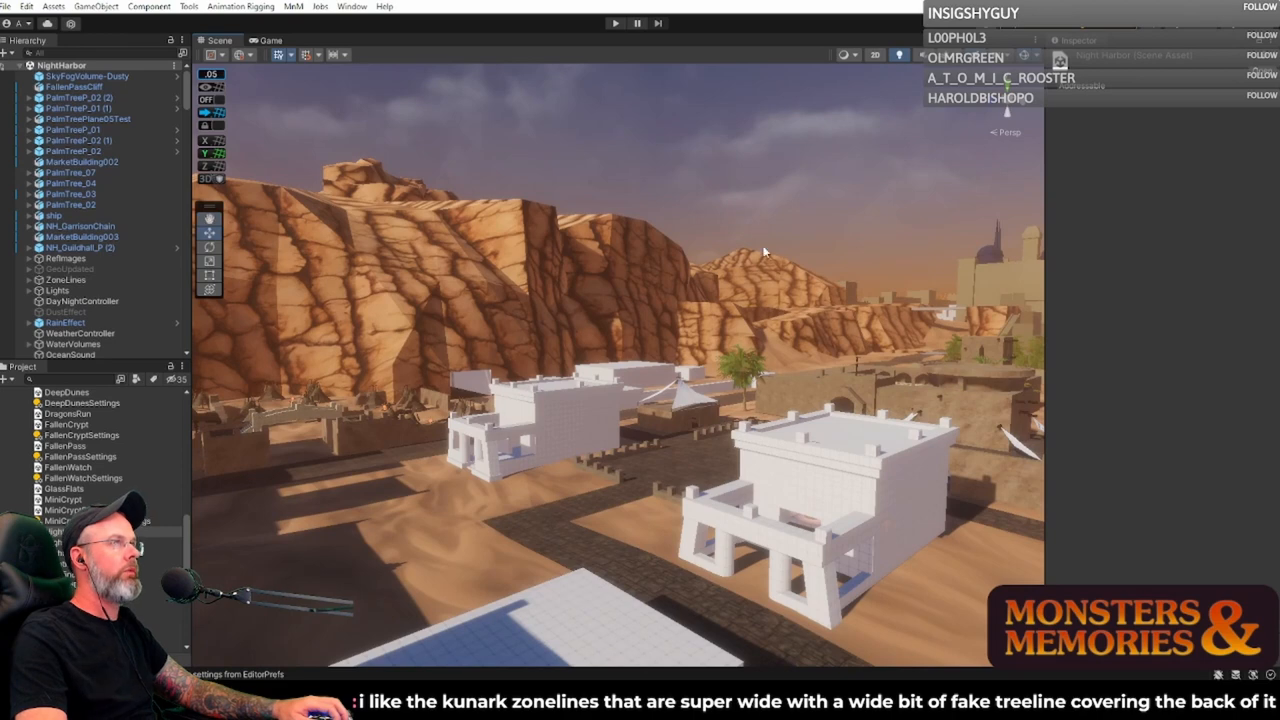
pyautogui.moveTo(784, 228)
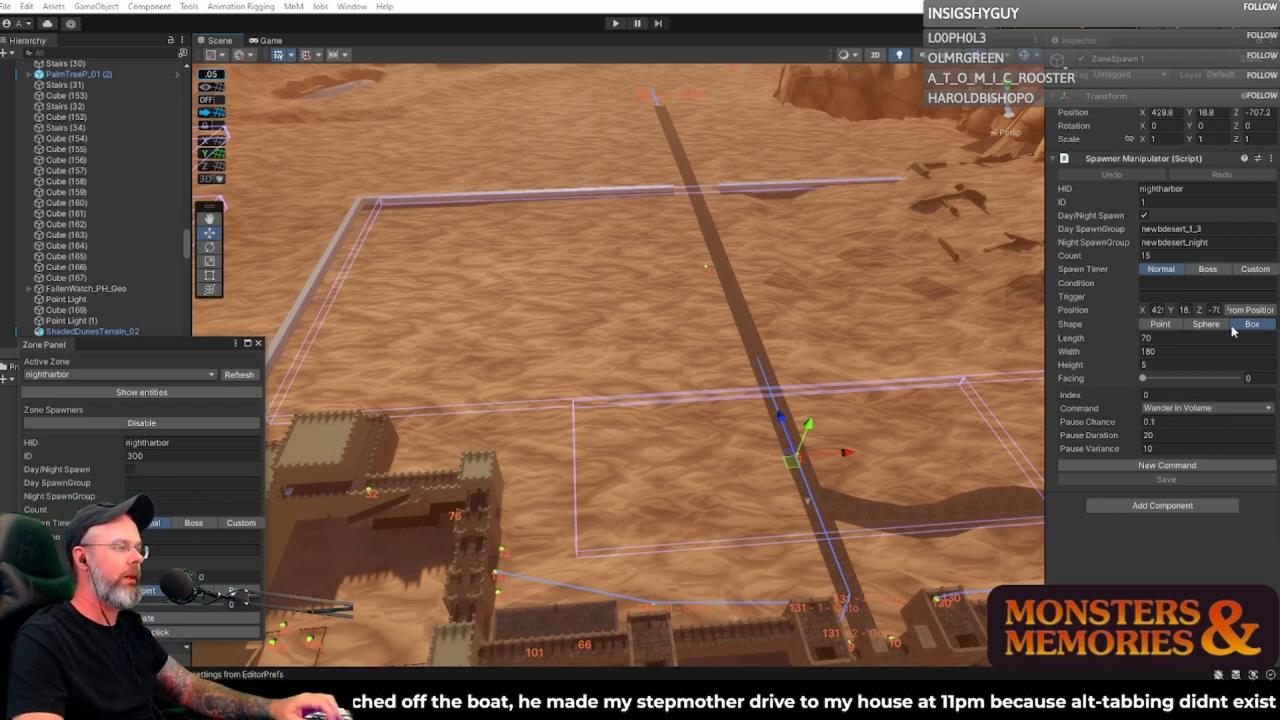
pyautogui.moveTo(950, 290)
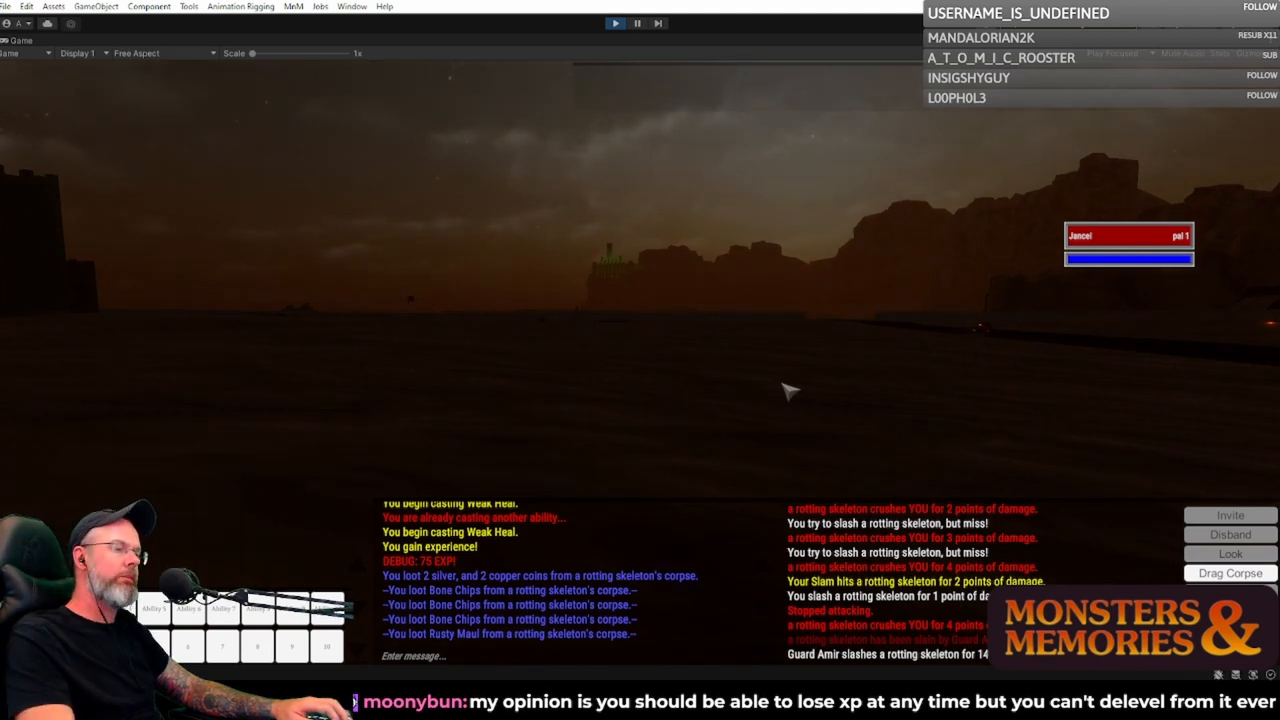
pyautogui.moveTo(730, 418)
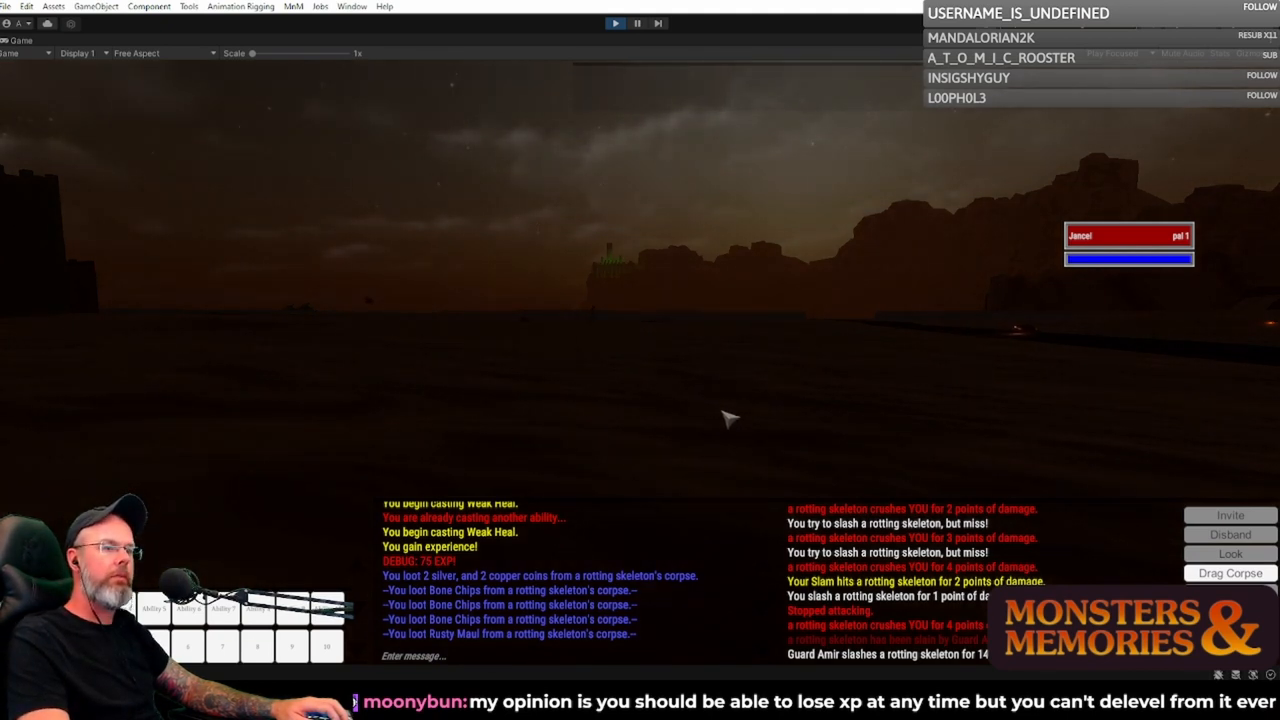